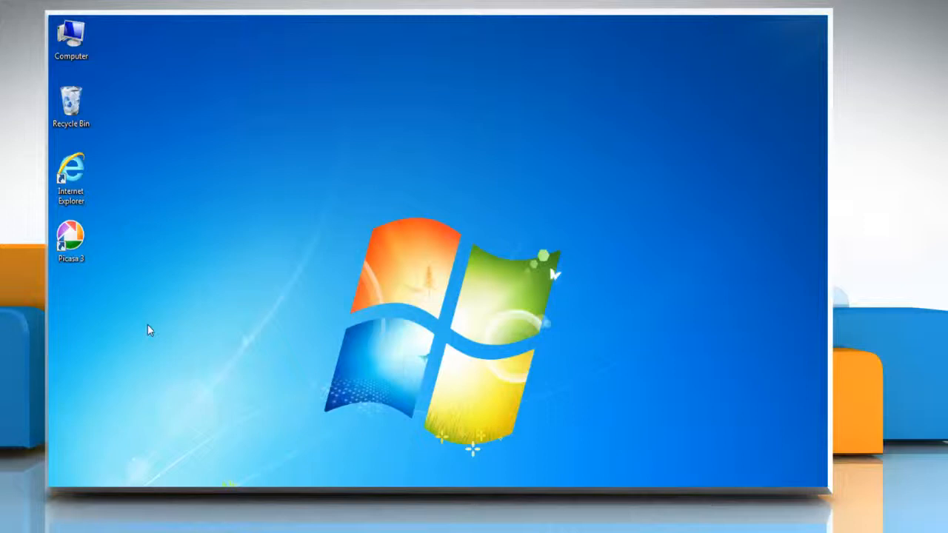
{"action": "mouse_move", "coordinate": [102, 288]}
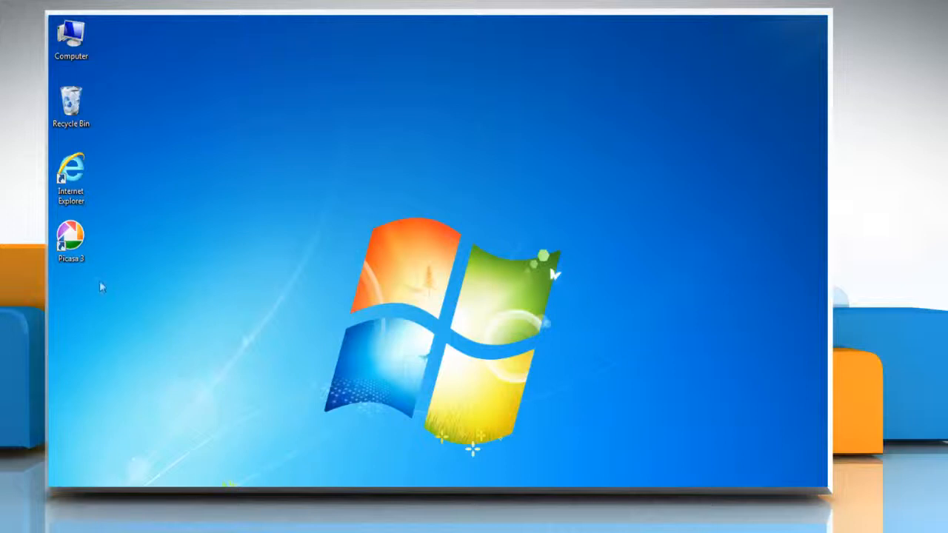
Launch Picasa 3 and play the Wildlife video from Sample Videos in the viewer
{"action": "double_click", "coordinate": [71, 237]}
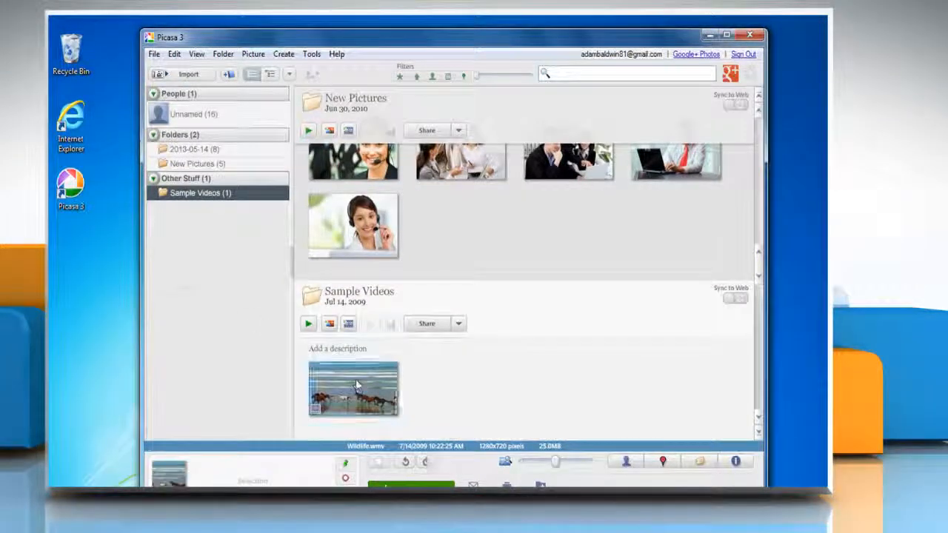
{"action": "double_click", "coordinate": [353, 389]}
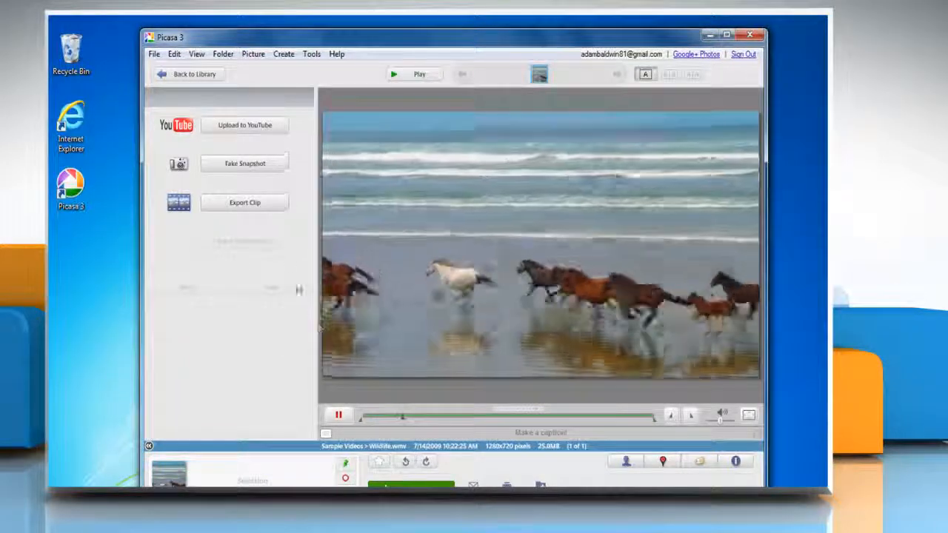
Upload Wildlife as public 'Sample Video', described 'This is just a sample video'
{"action": "left_click", "coordinate": [245, 124]}
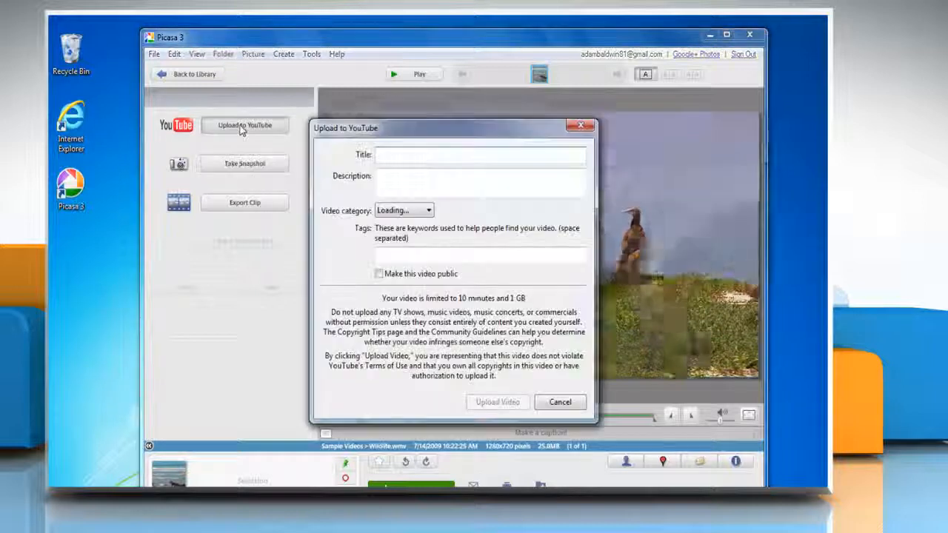
{"action": "type", "text": "Sample Video"}
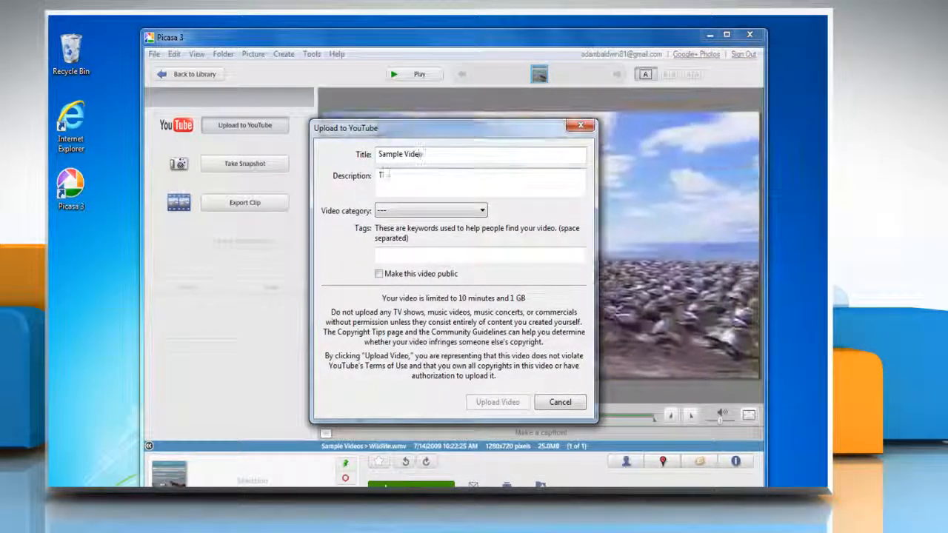
{"action": "type", "text": "This is just a sample video"}
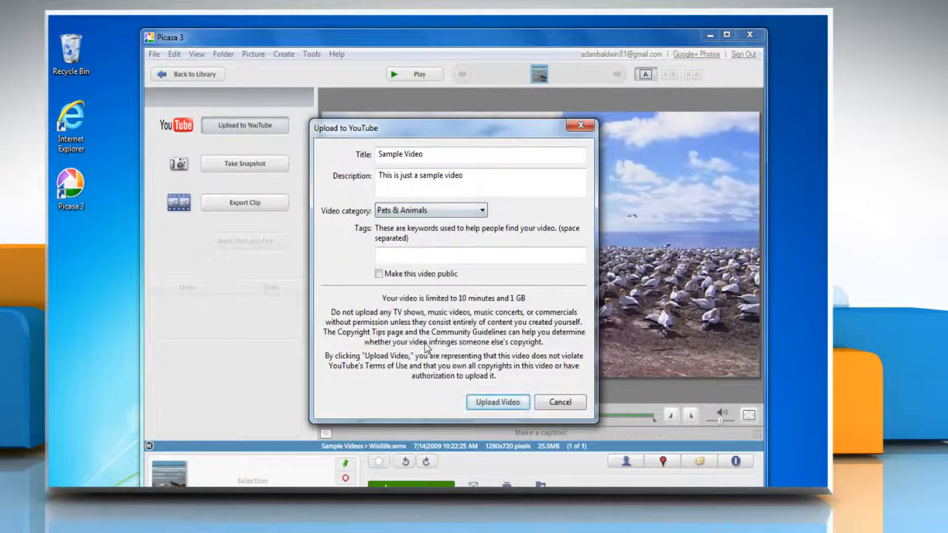
{"action": "type", "text": "Sample Vi"}
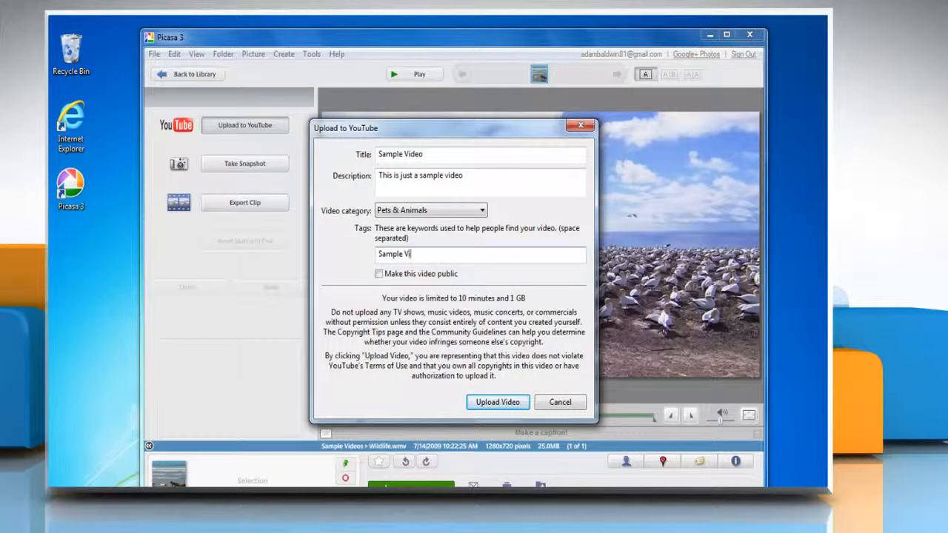
{"action": "type", "text": "deo"}
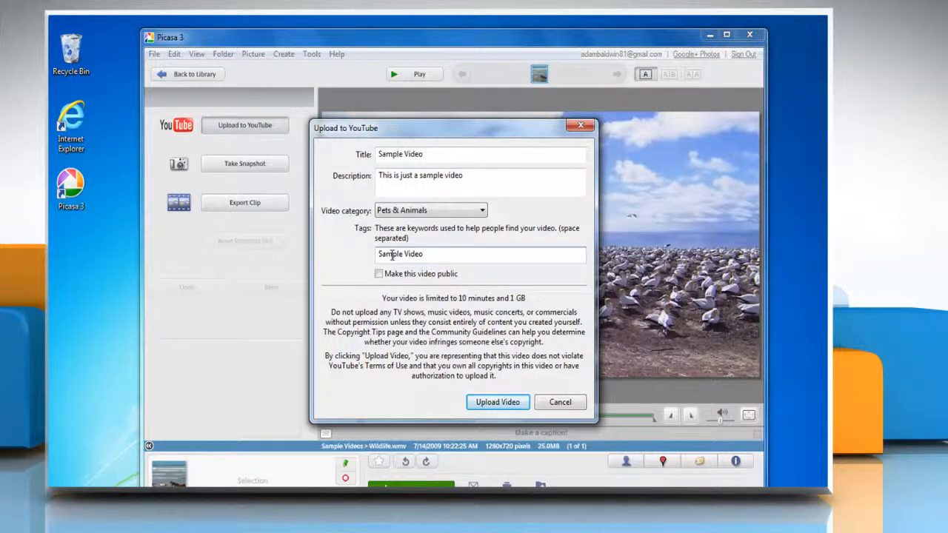
{"action": "left_click", "coordinate": [378, 273]}
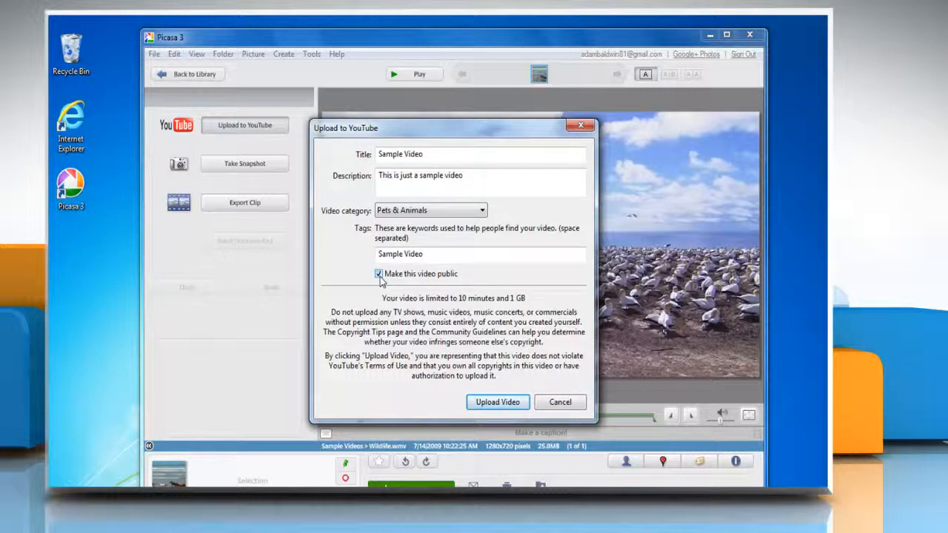
{"action": "left_click", "coordinate": [497, 401]}
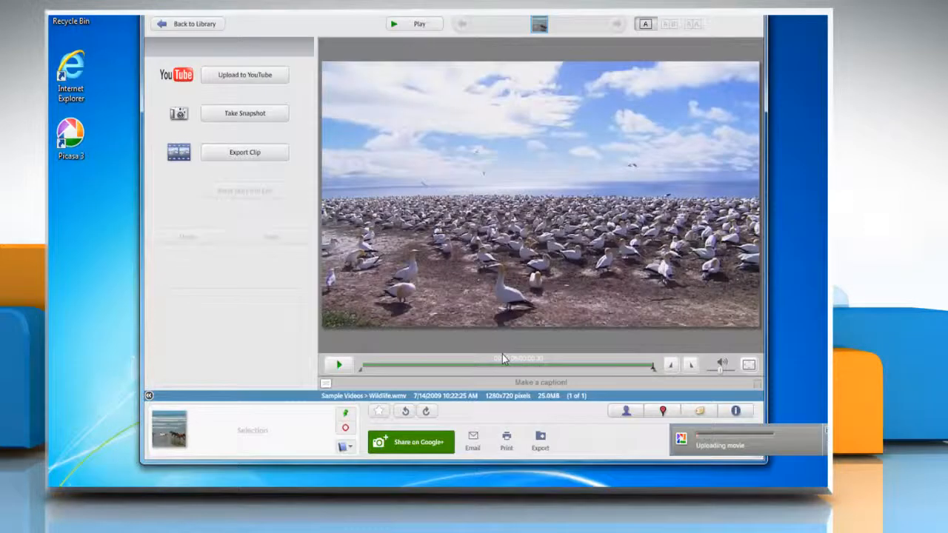